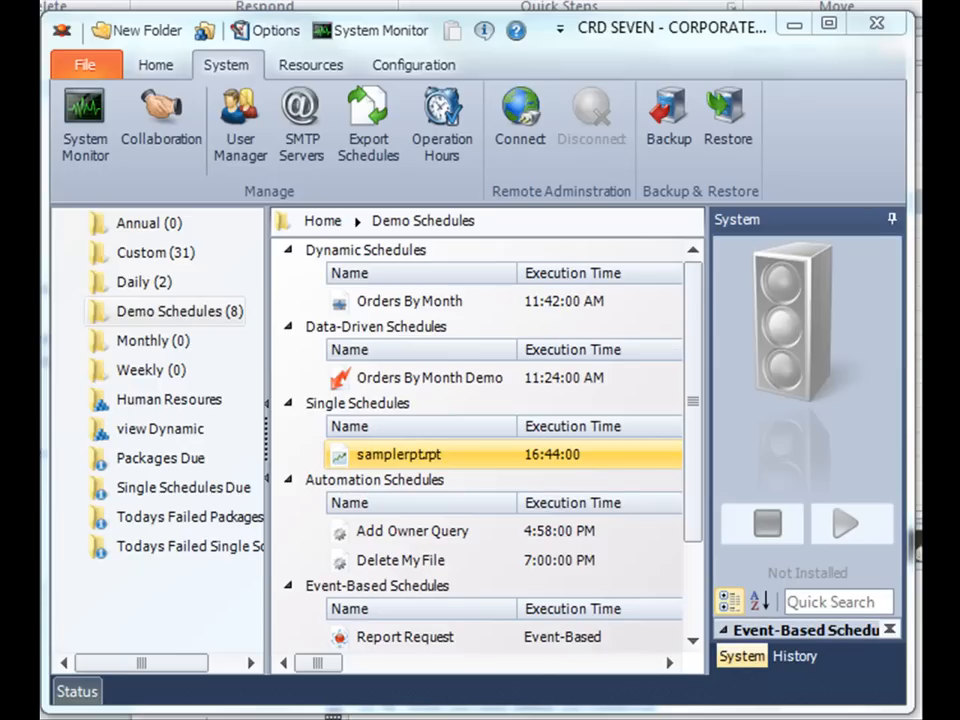
mouse_move(616, 402)
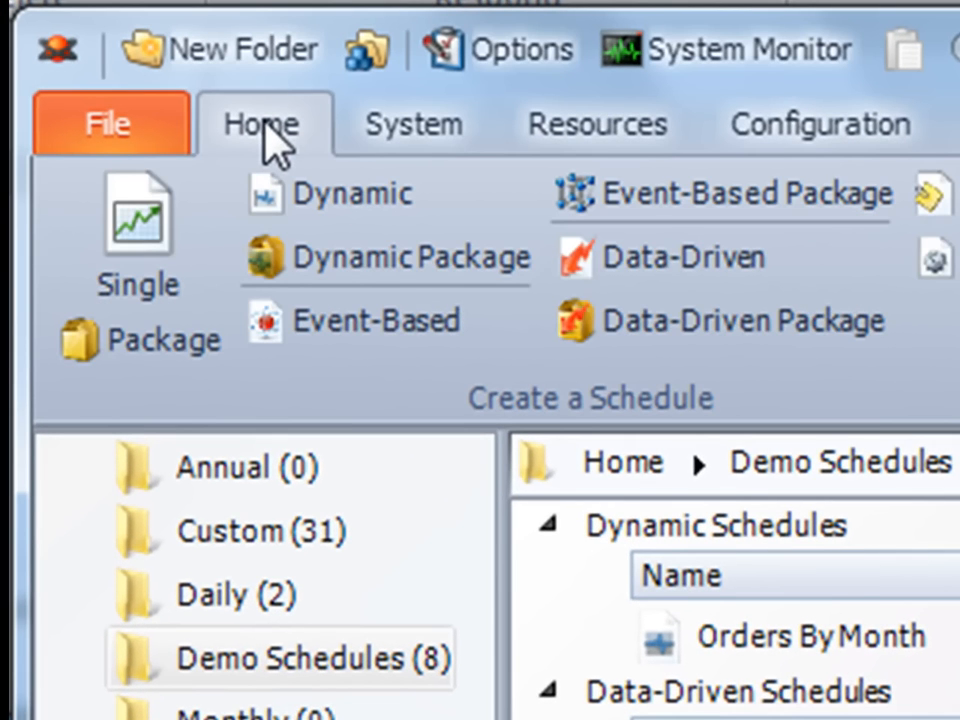
mouse_move(600, 124)
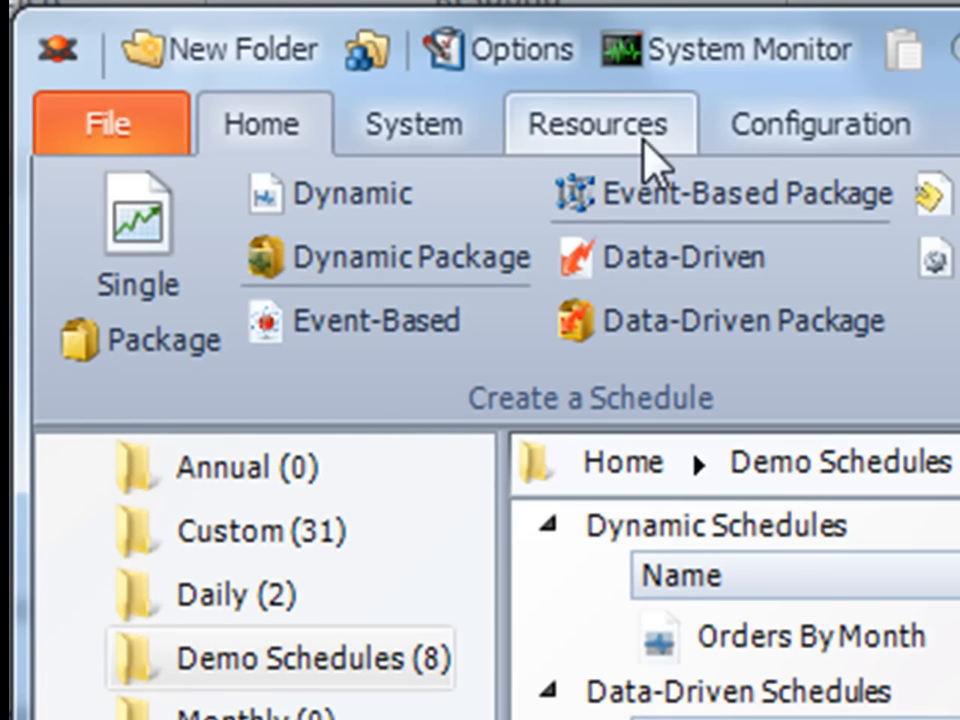
mouse_move(256, 124)
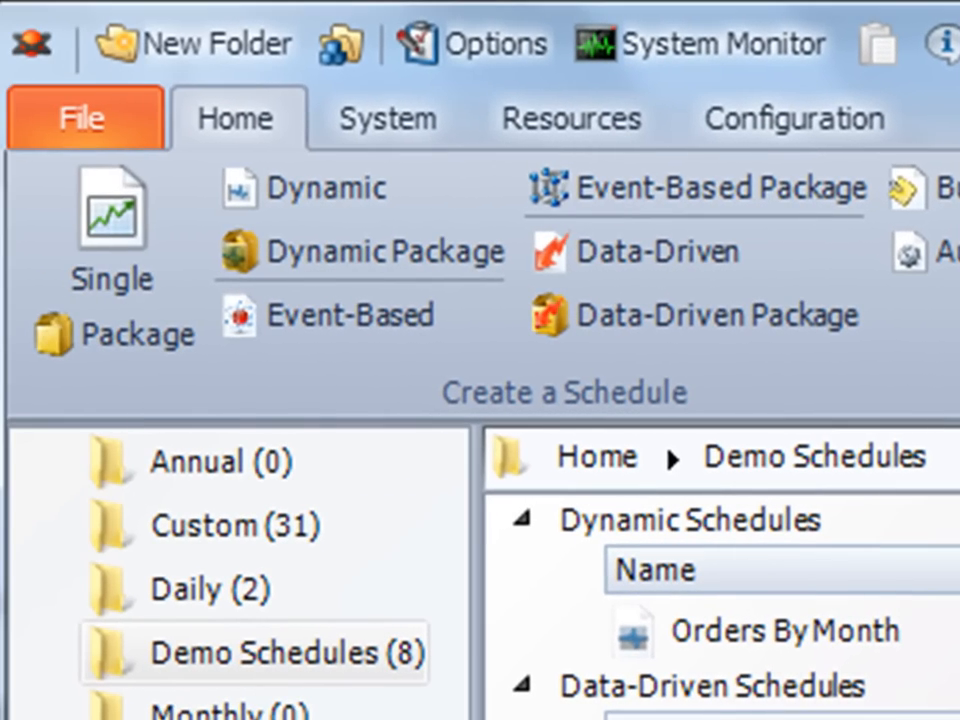
- Review the system management tools, then return to the Home schedule-creation options
left_click(388, 118)
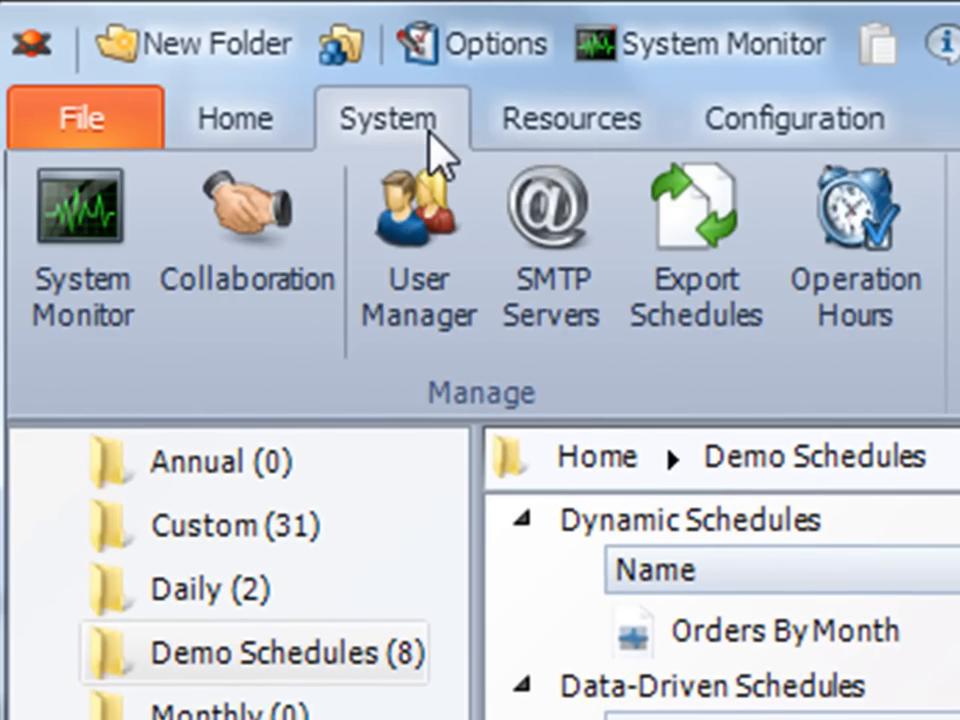
mouse_move(82, 210)
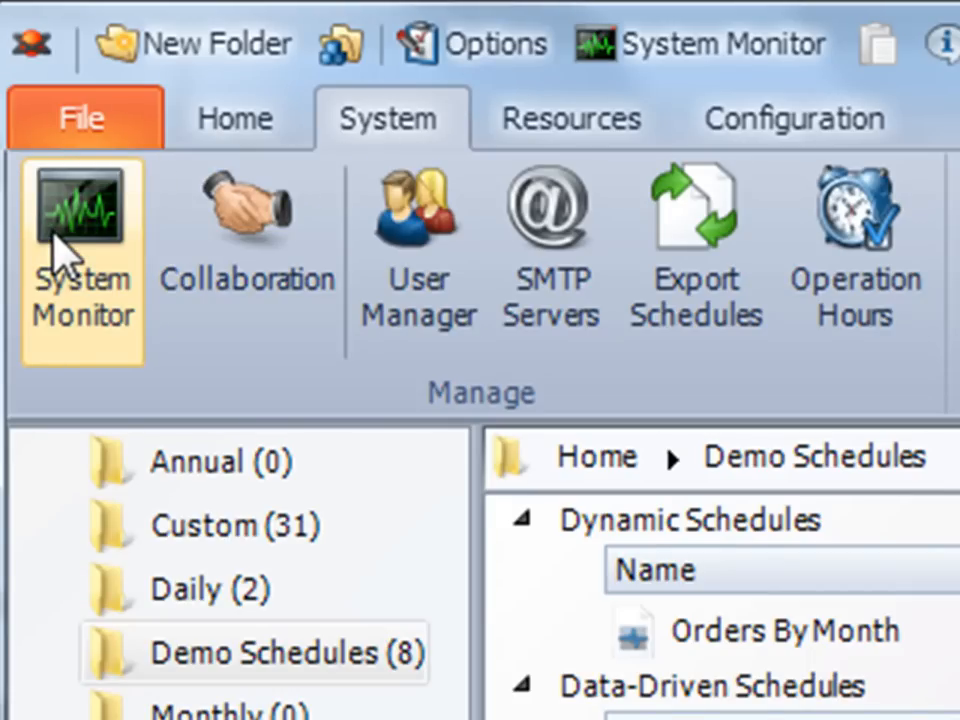
mouse_move(246, 230)
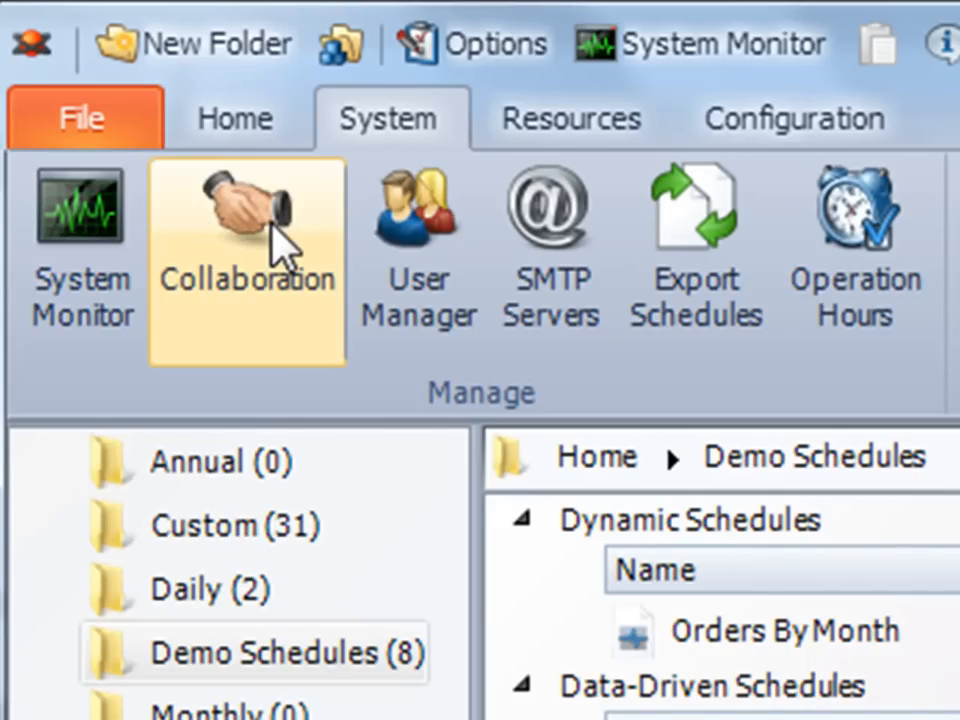
mouse_move(420, 250)
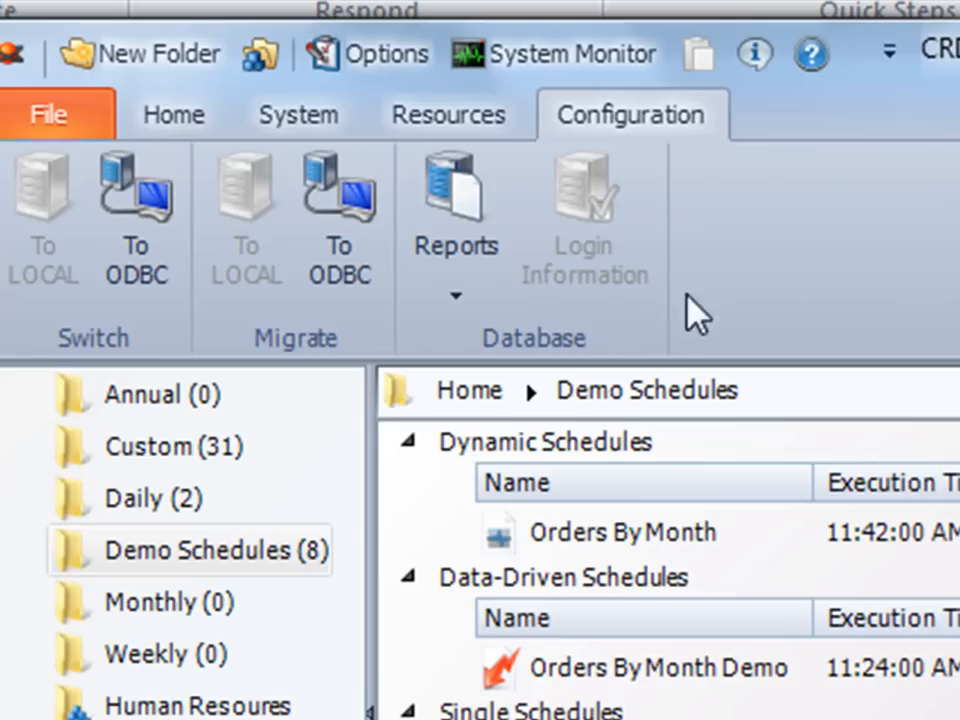
mouse_move(580, 230)
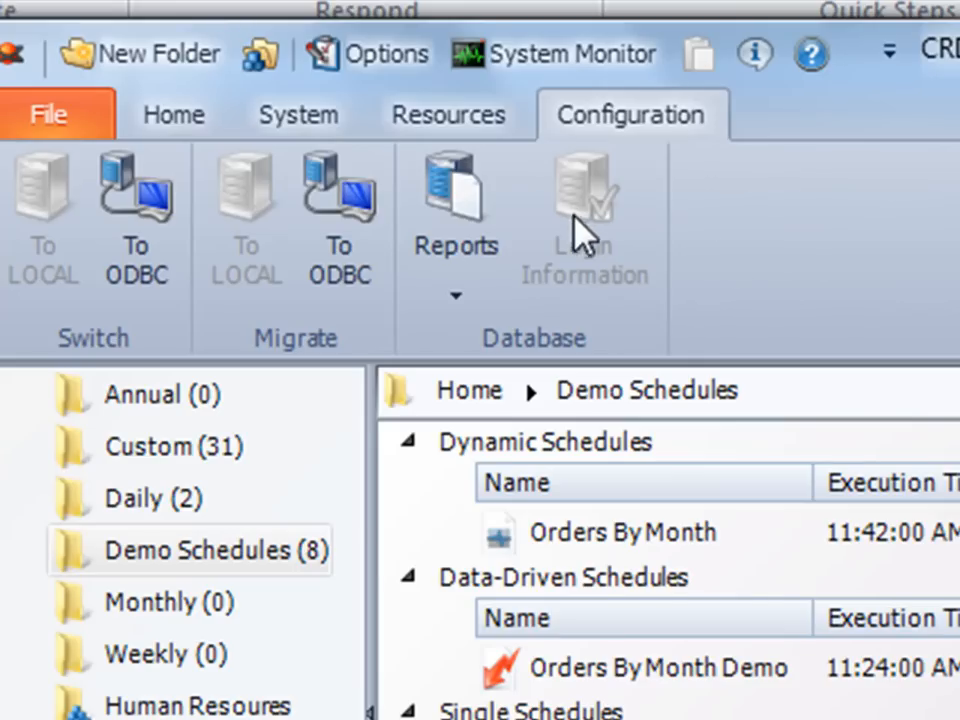
mouse_move(250, 220)
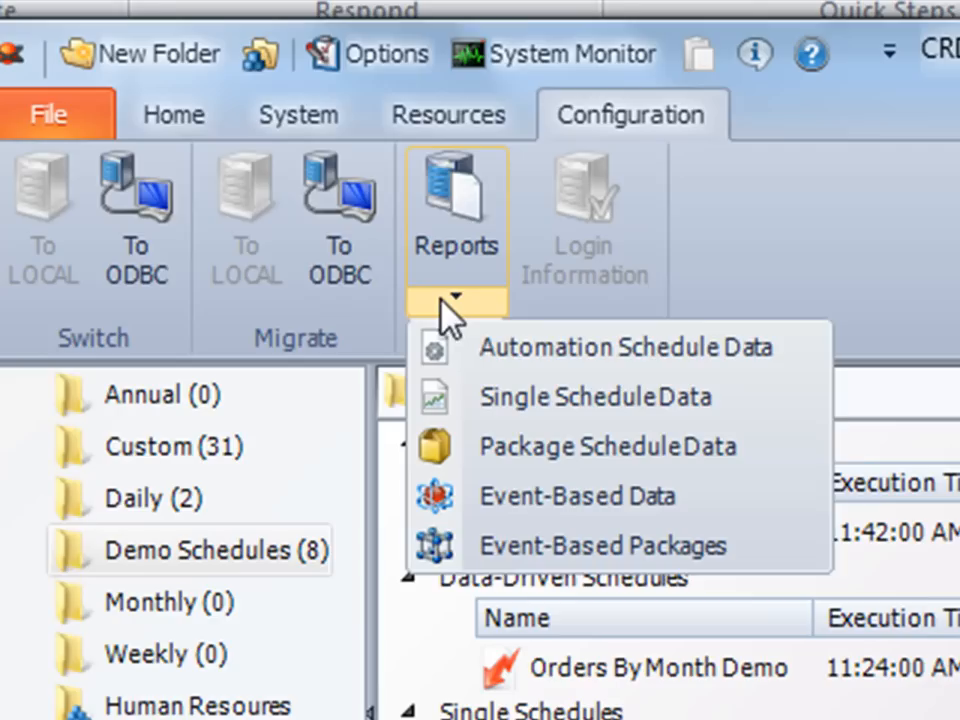
mouse_move(500, 364)
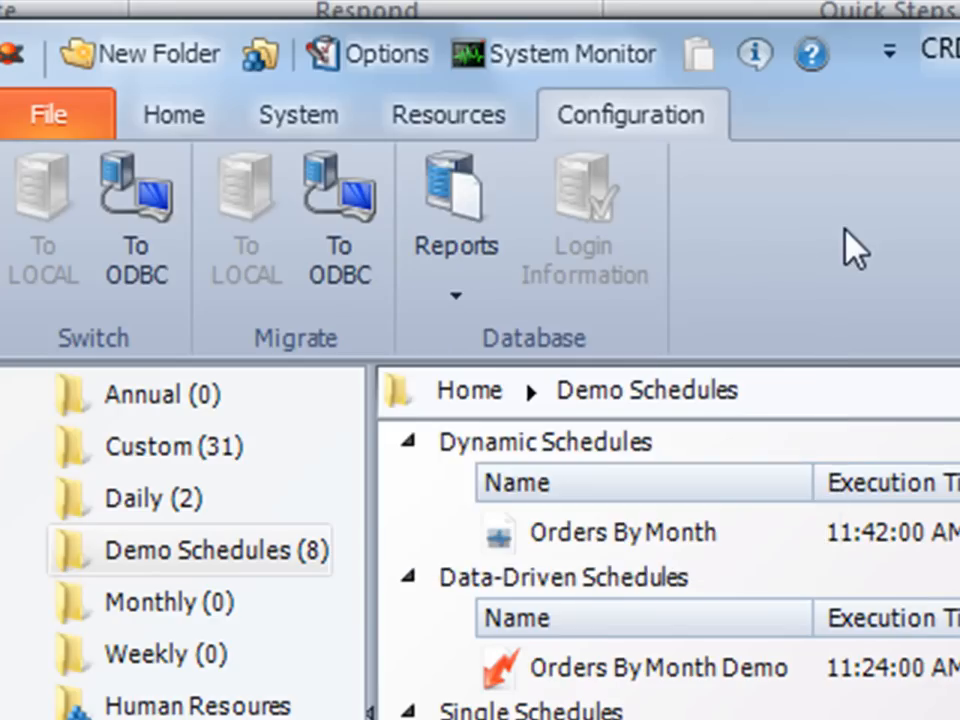
left_click(172, 114)
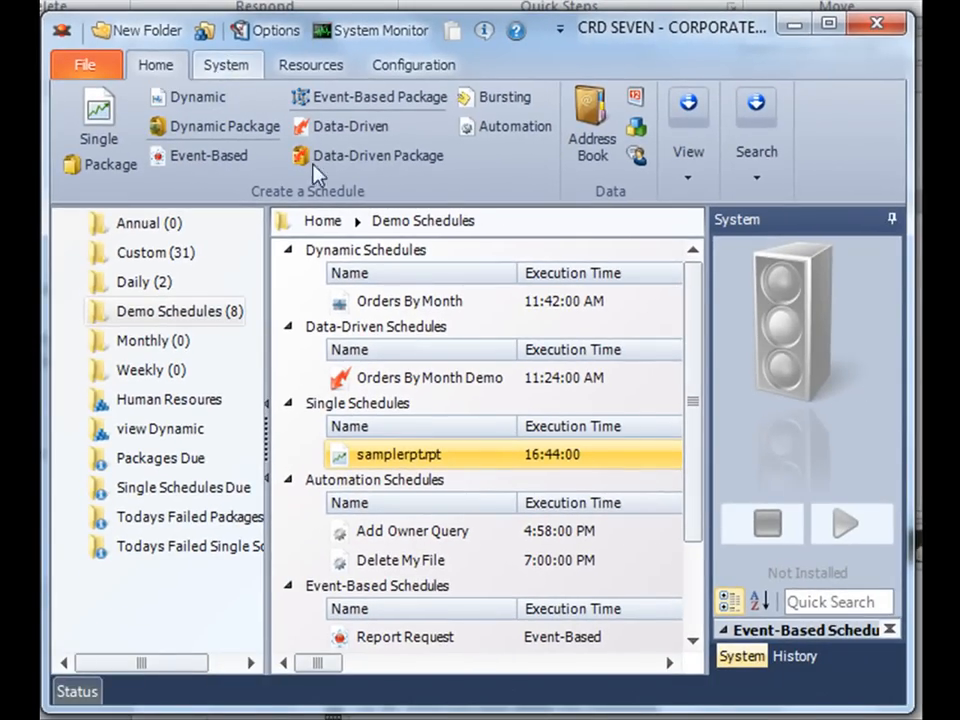
mouse_move(400, 468)
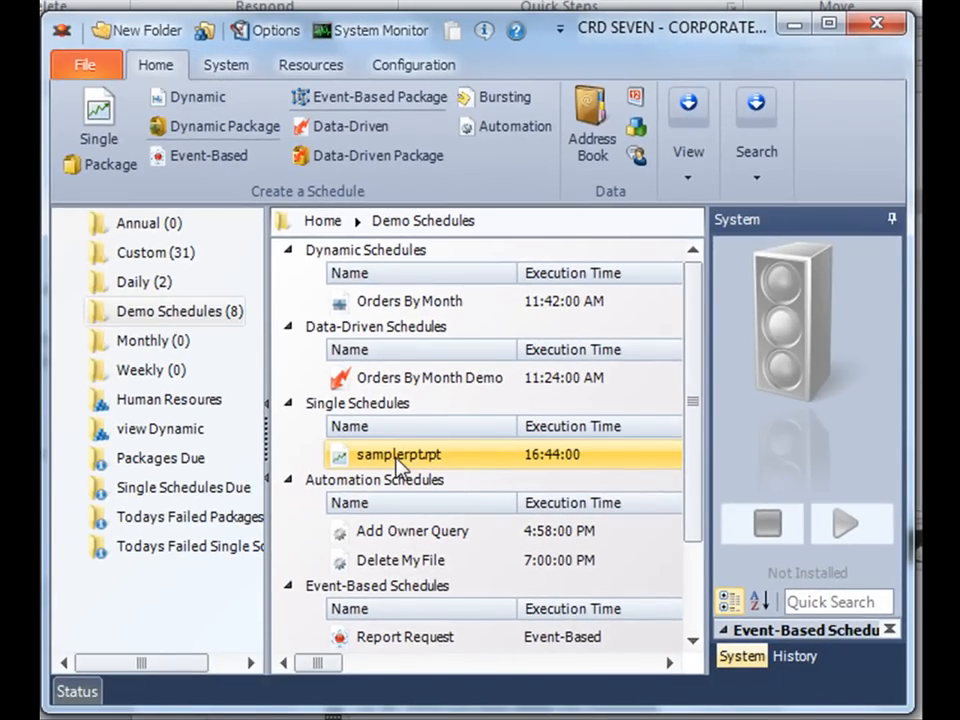
- Show the exception-handling actions in the samplerpt.rpt schedule properties
double_click(398, 454)
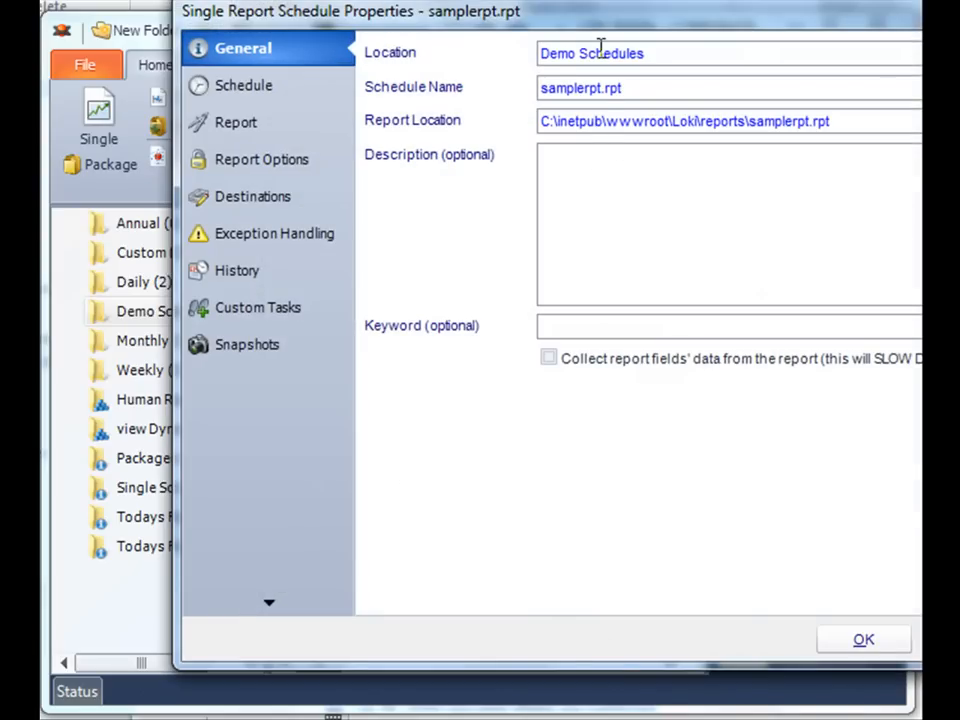
left_click(274, 232)
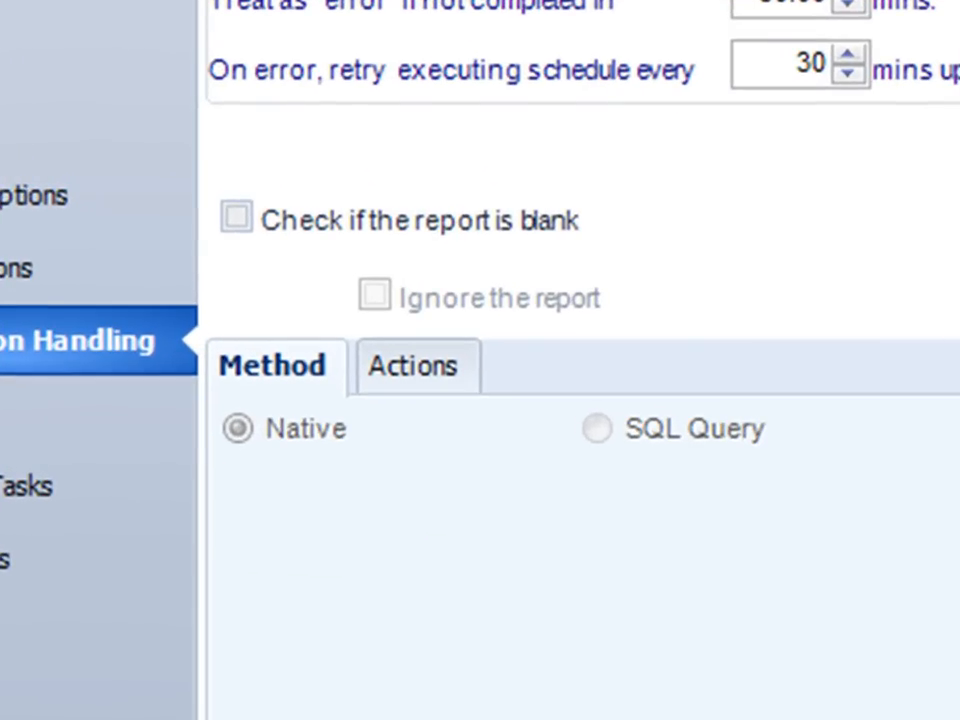
left_click(236, 218)
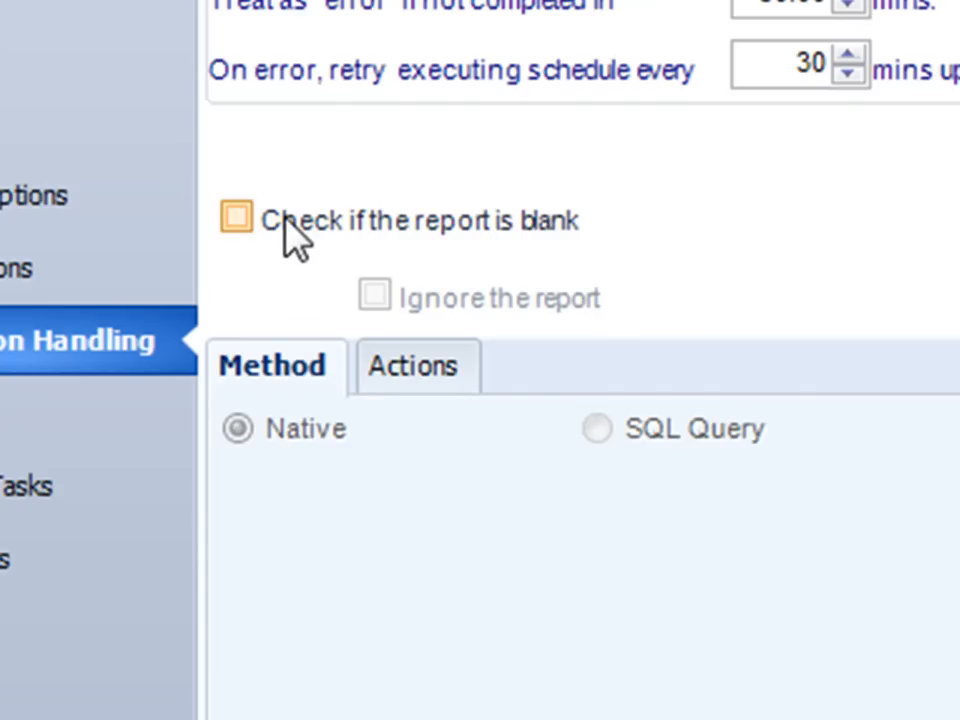
left_click(412, 366)
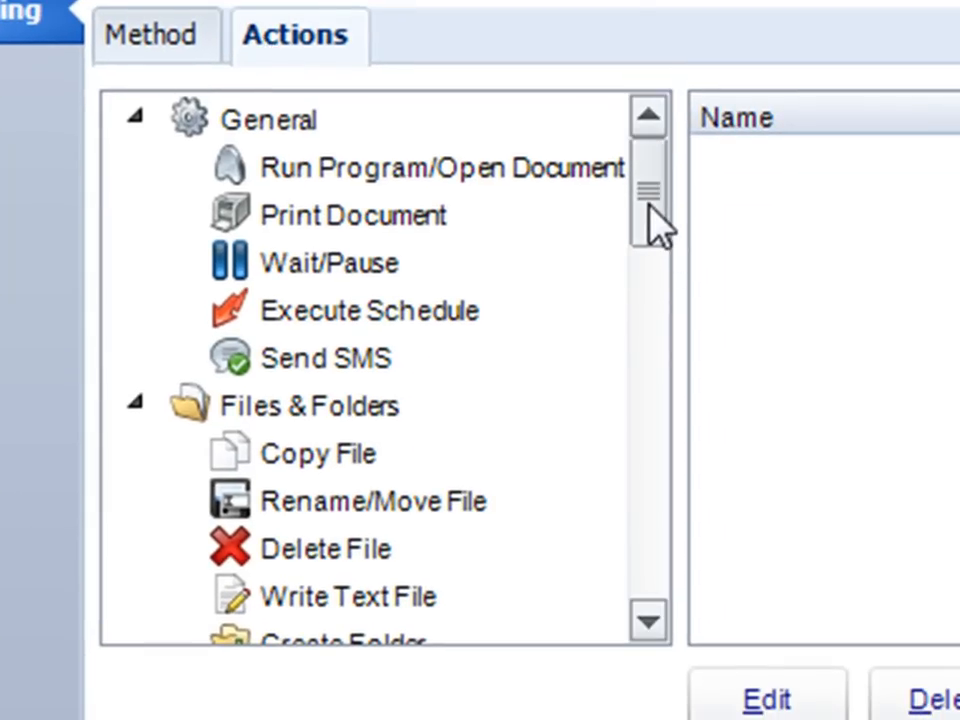
- Browse the available blank-report actions and pick the Send Email exception task
scroll("down", 3)
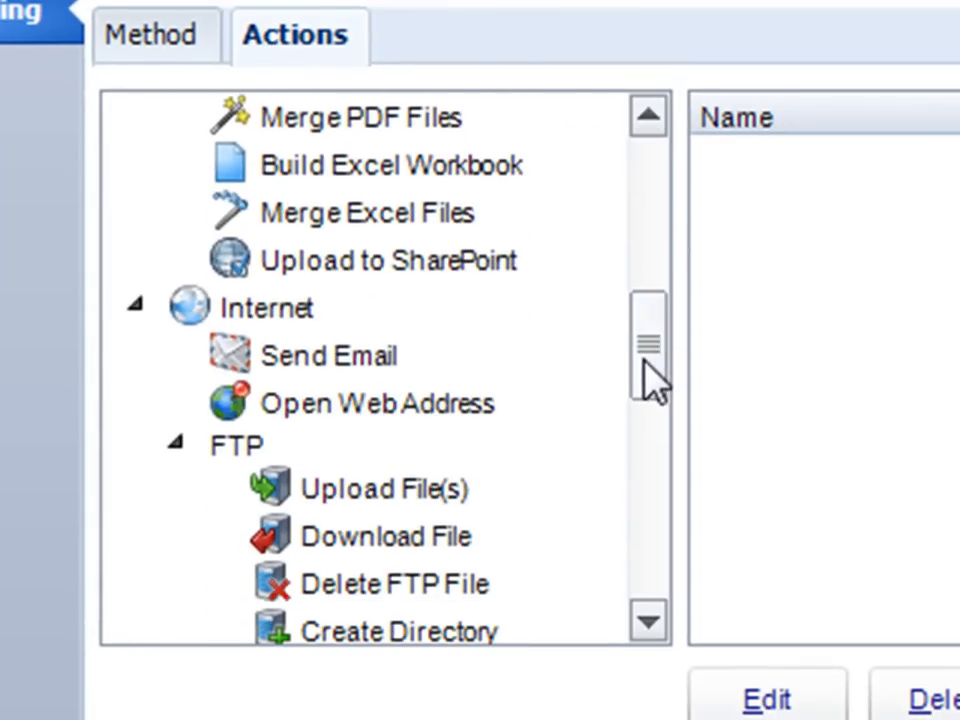
left_click(330, 356)
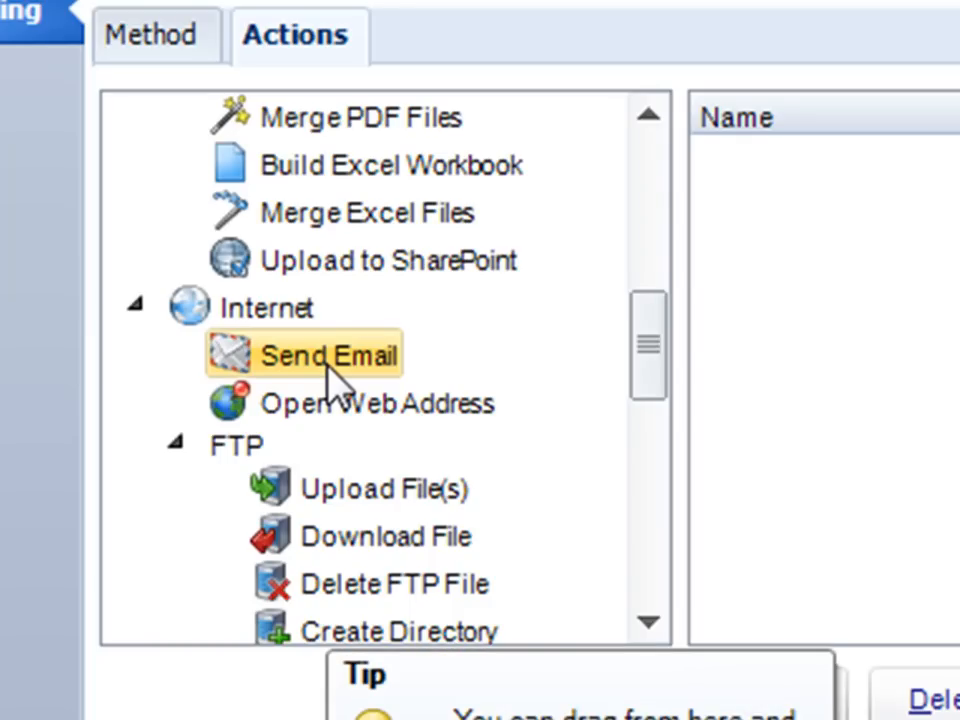
mouse_move(608, 368)
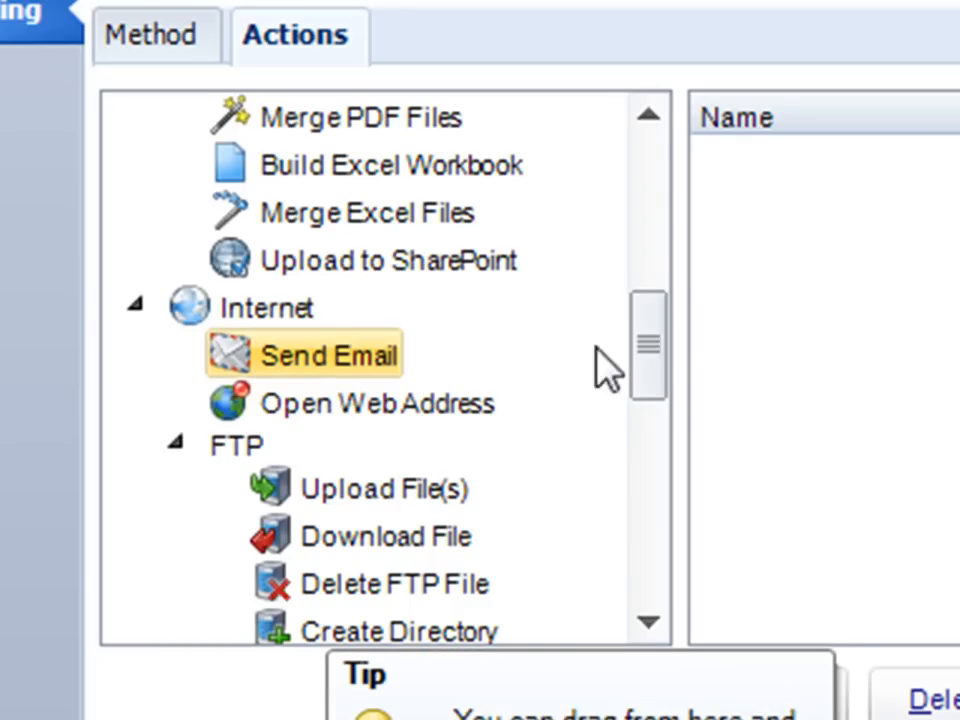
scroll("up", 3)
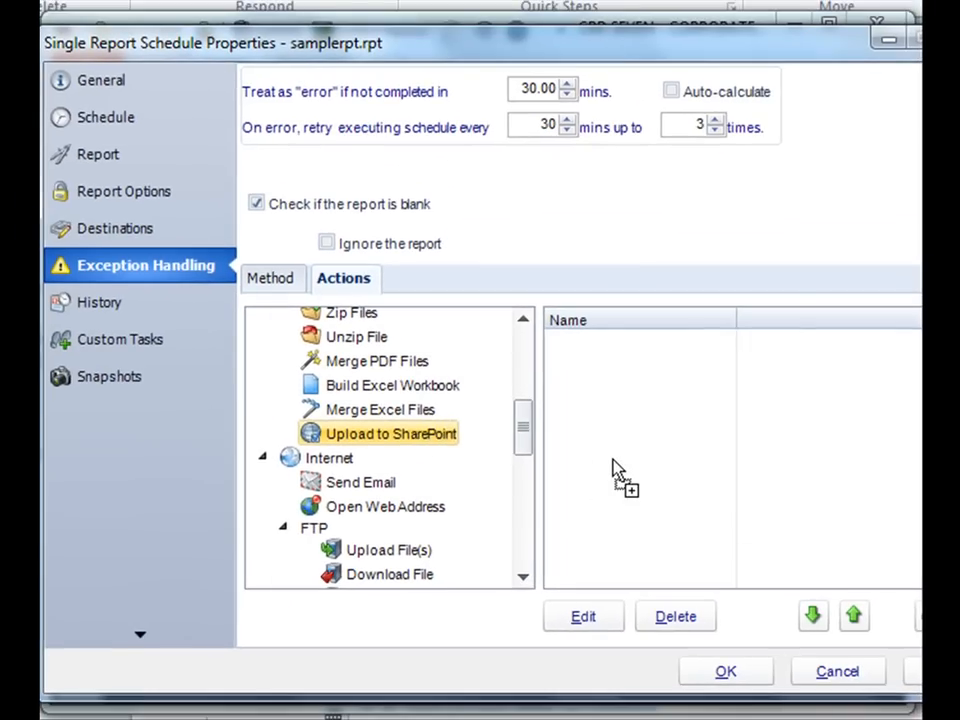
- View the Upload to SharePoint task settings and dismiss them without adding
double_click(392, 432)
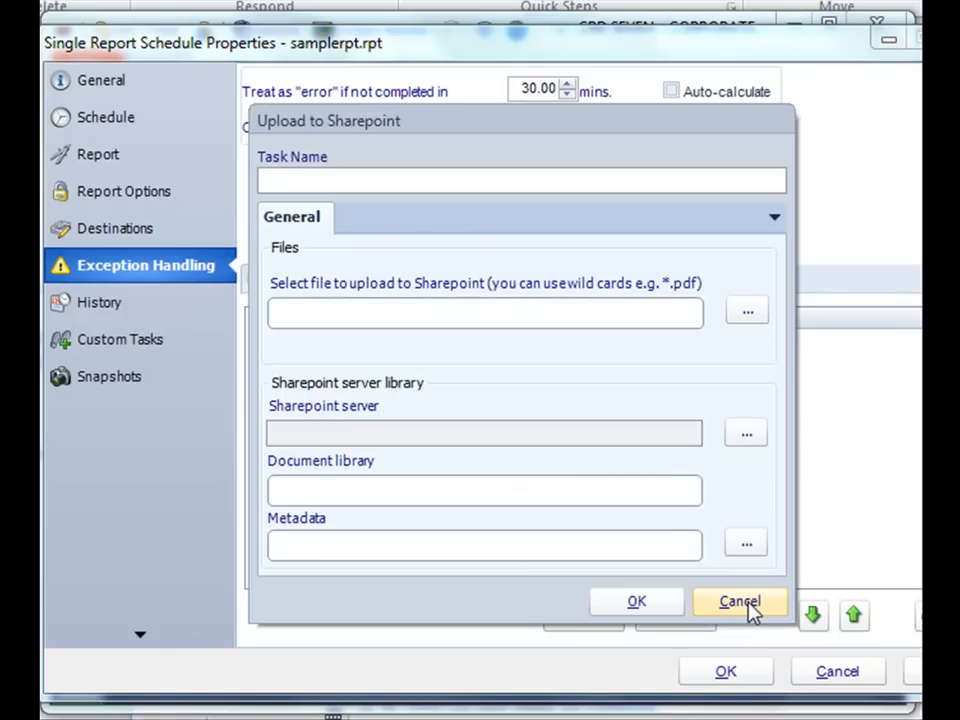
left_click(740, 600)
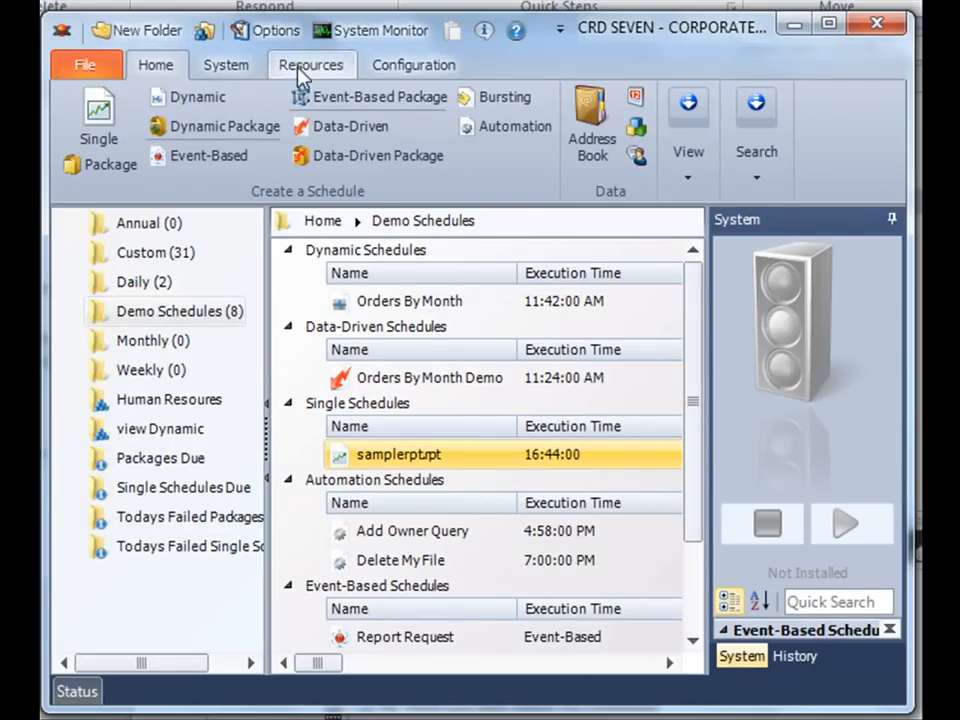
left_click(264, 32)
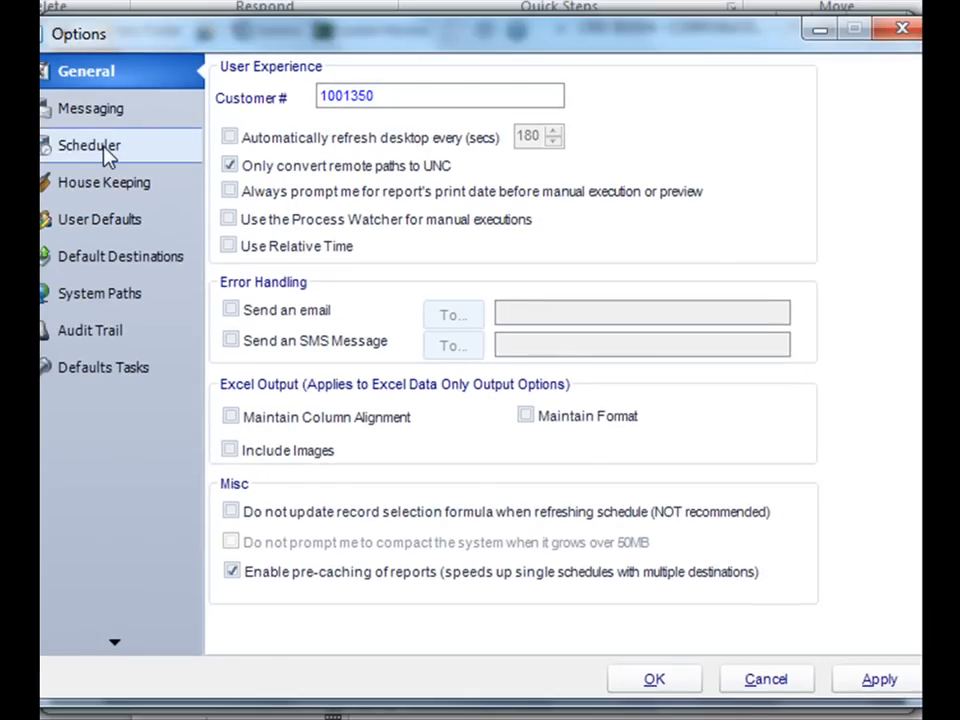
left_click(88, 144)
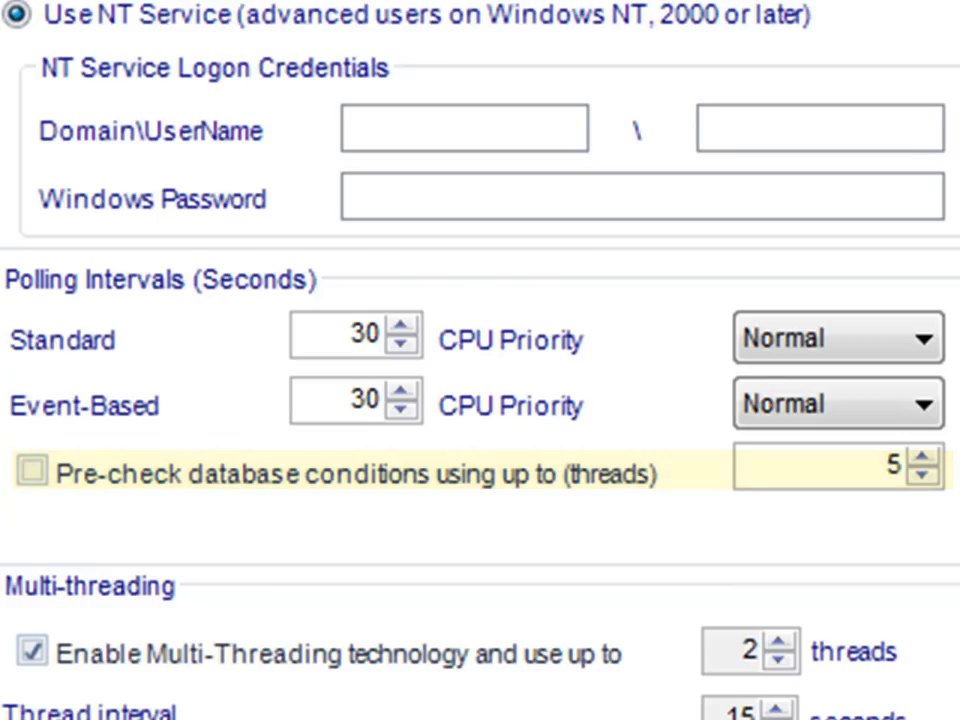
mouse_move(350, 472)
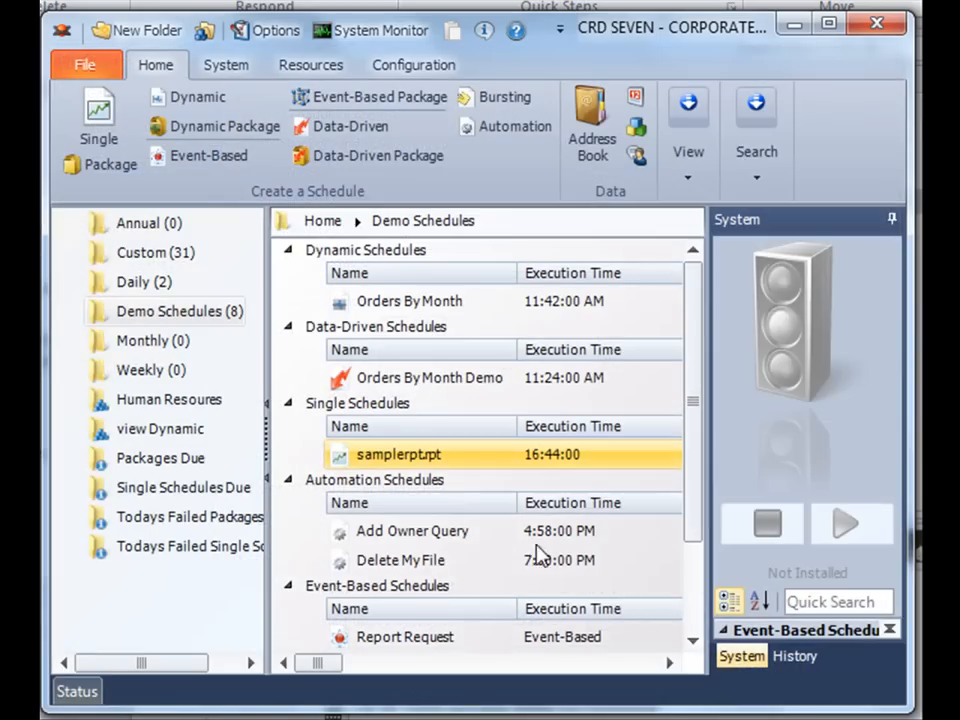
mouse_move(492, 540)
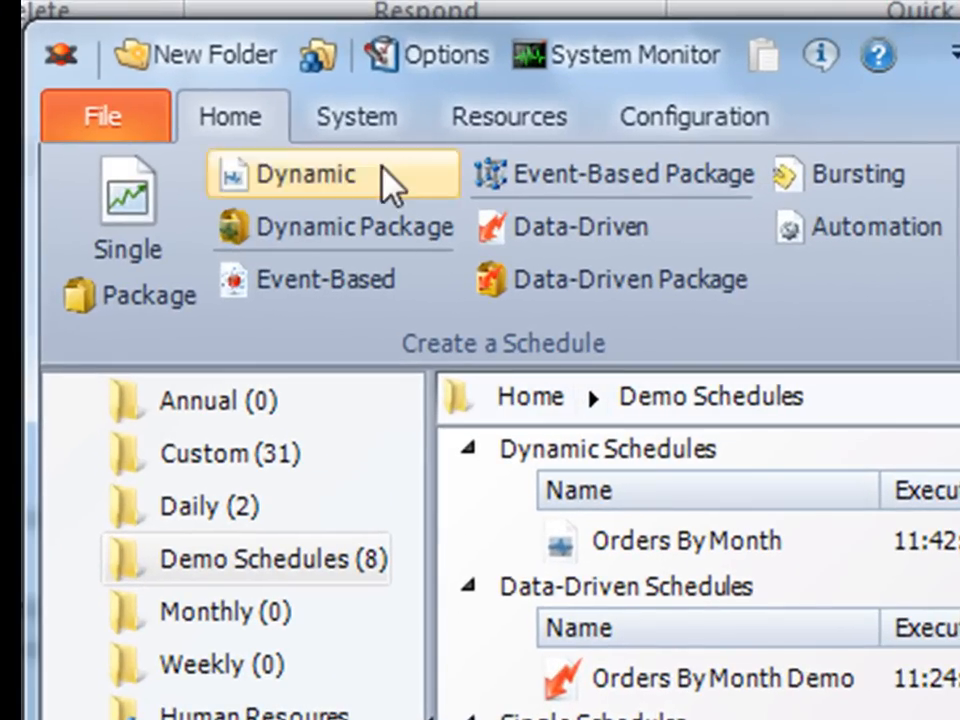
- View the Collaborators list from the System tools and close it with collaboration off
left_click(356, 116)
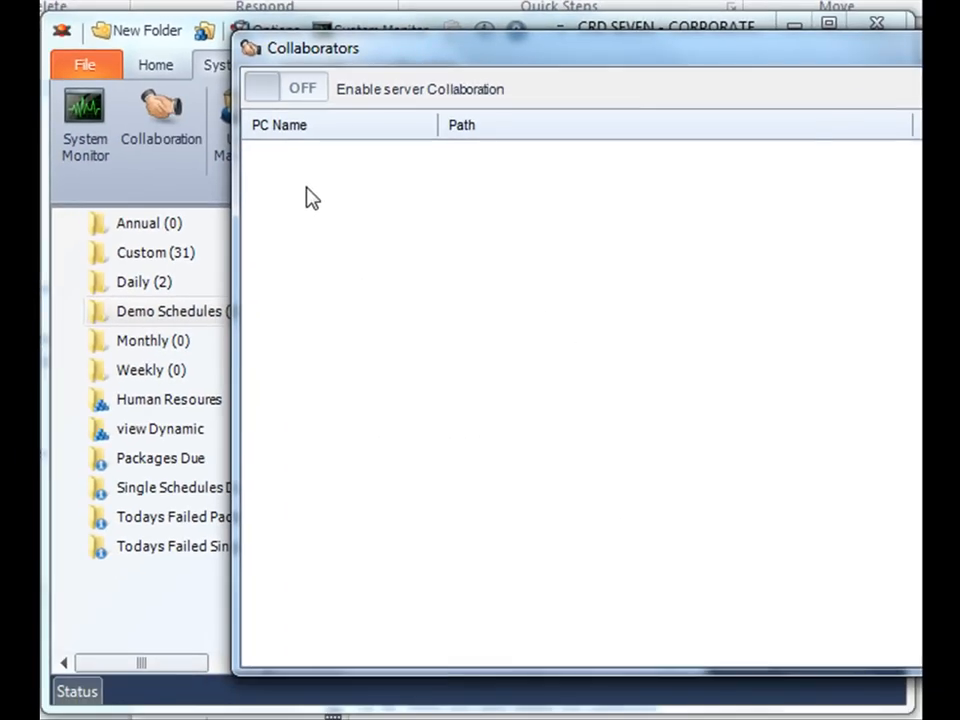
mouse_move(292, 276)
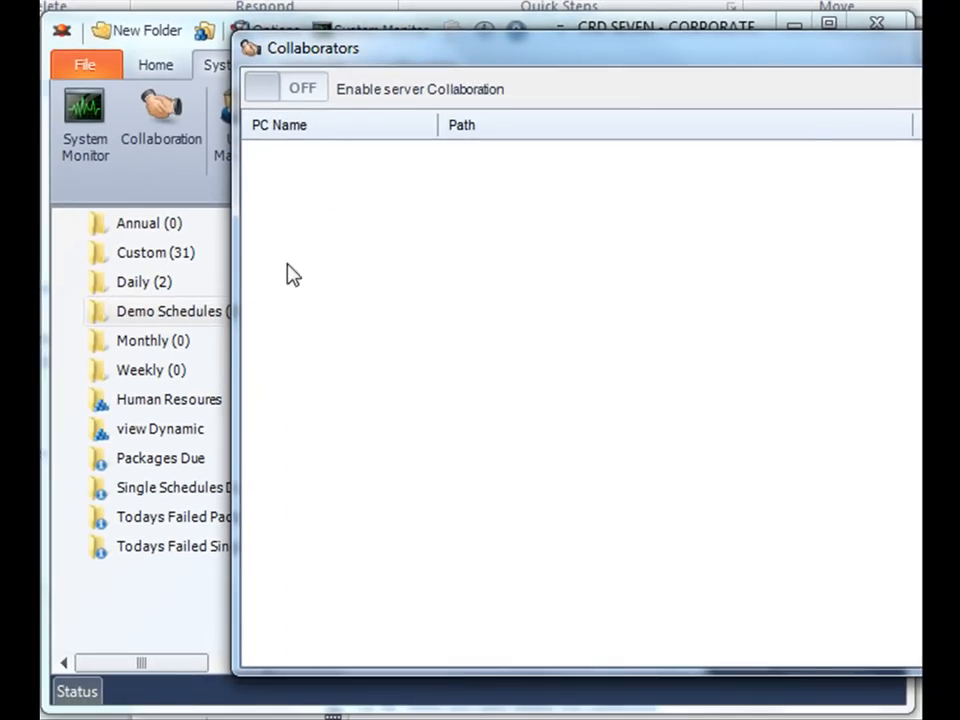
mouse_move(484, 360)
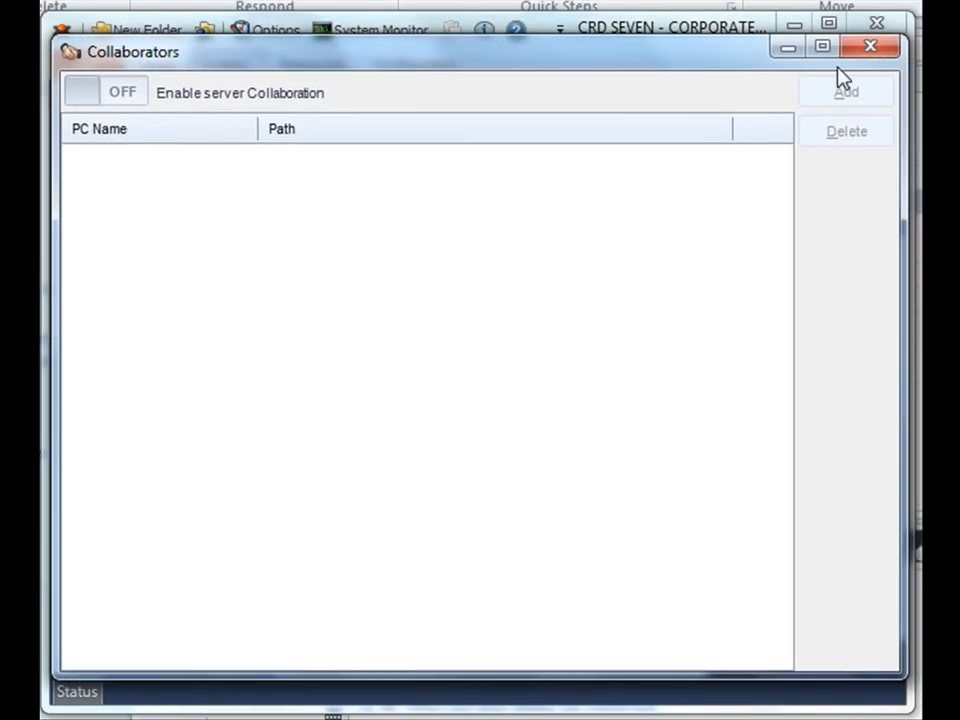
left_click(868, 46)
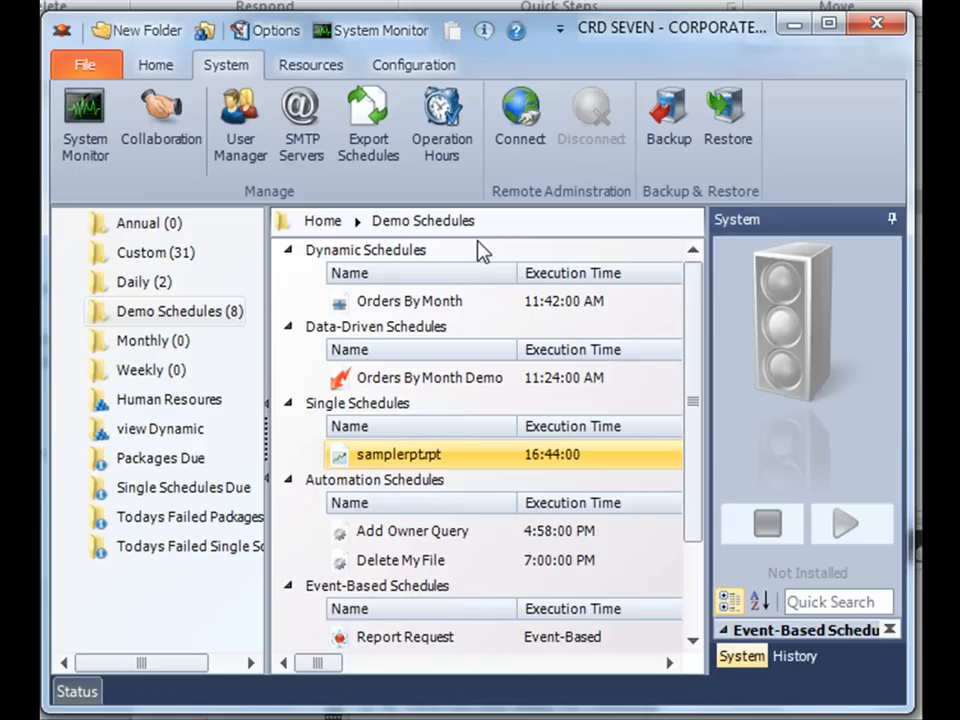
- Look over the Resources help and support options, then return to the Home schedule tools
left_click(156, 64)
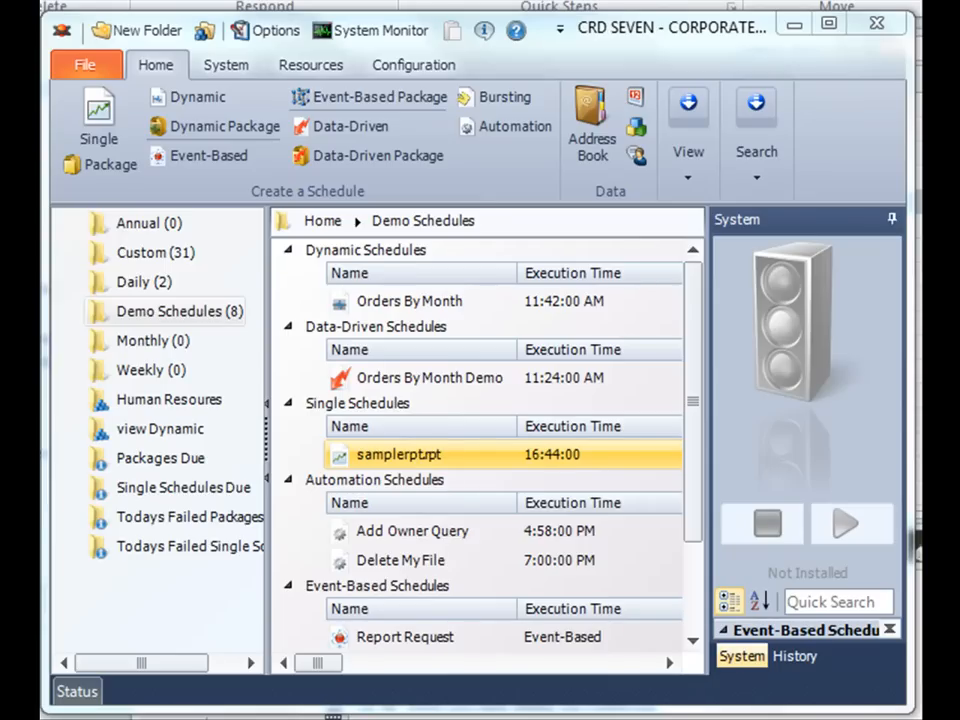
left_click(312, 64)
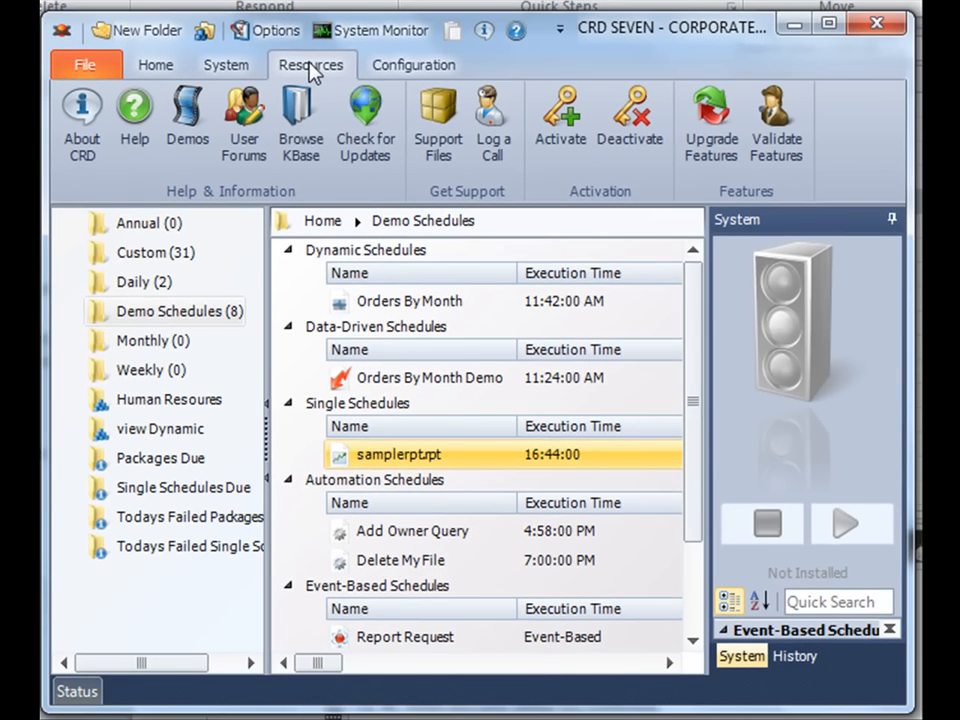
left_click(156, 64)
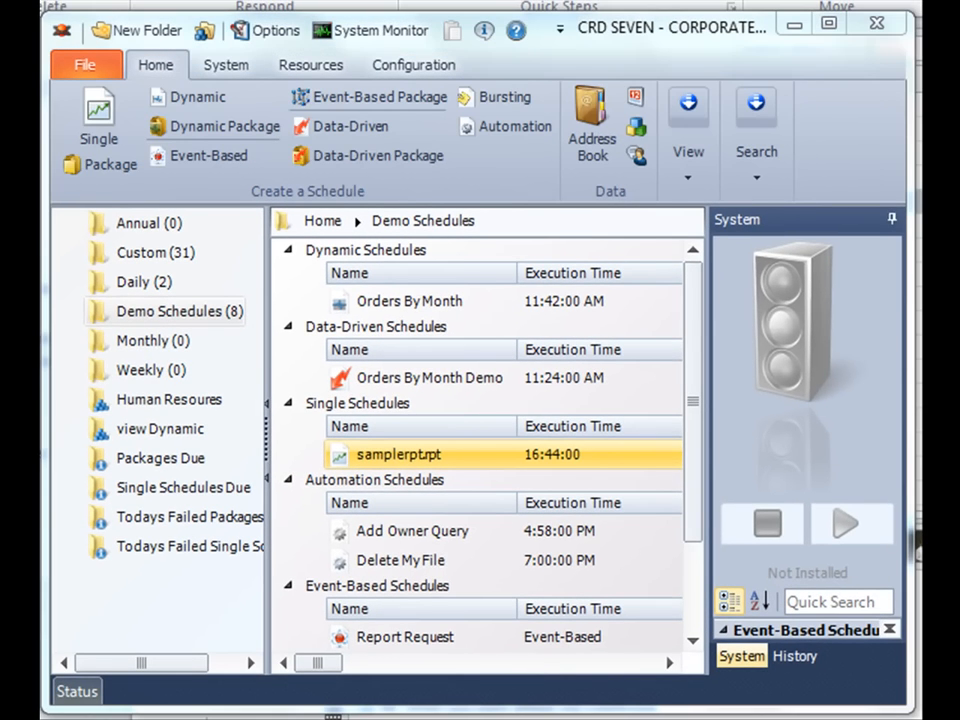